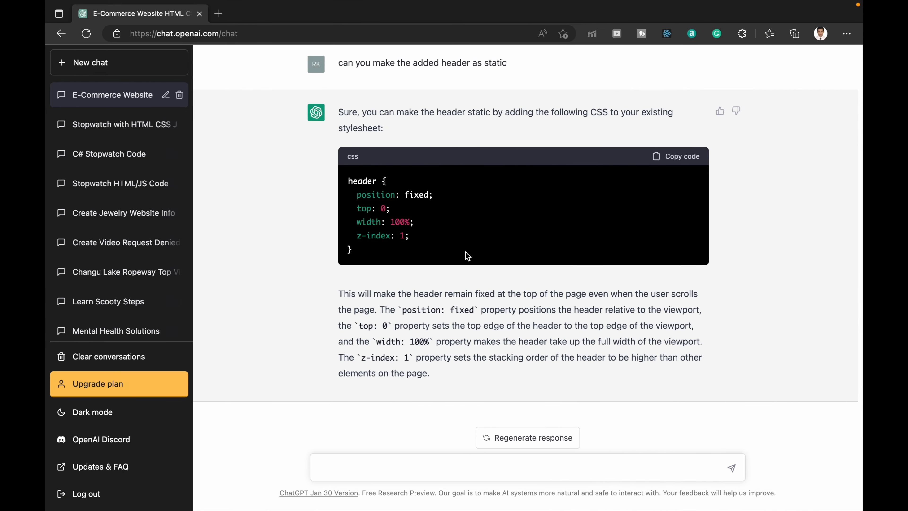
mouse_move(371, 325)
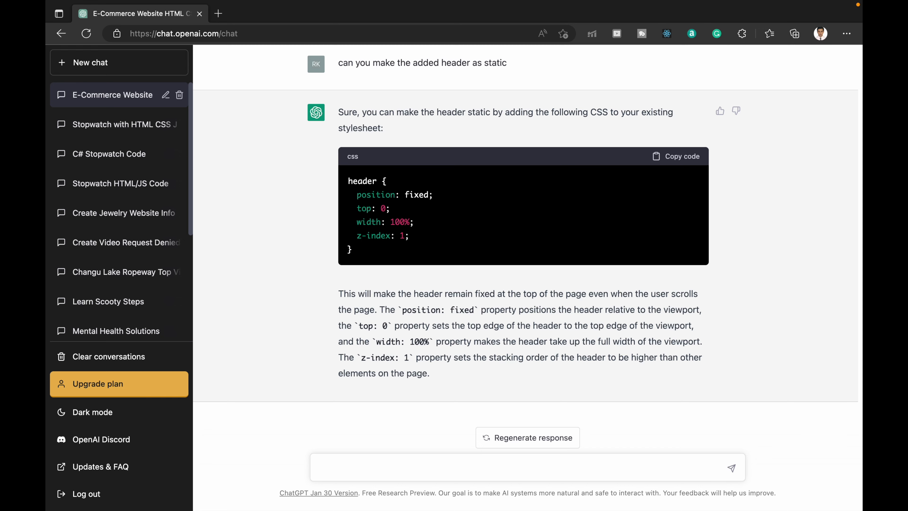
Show the Free vs Plus ($20/mo) comparison and highlight the Plus benefits: availability, faster responses, priority features.
click(98, 383)
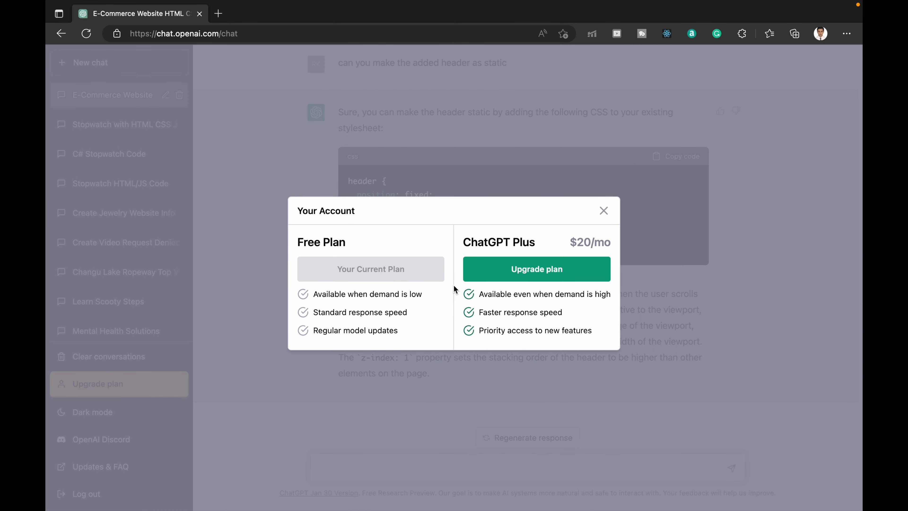
mouse_move(455, 273)
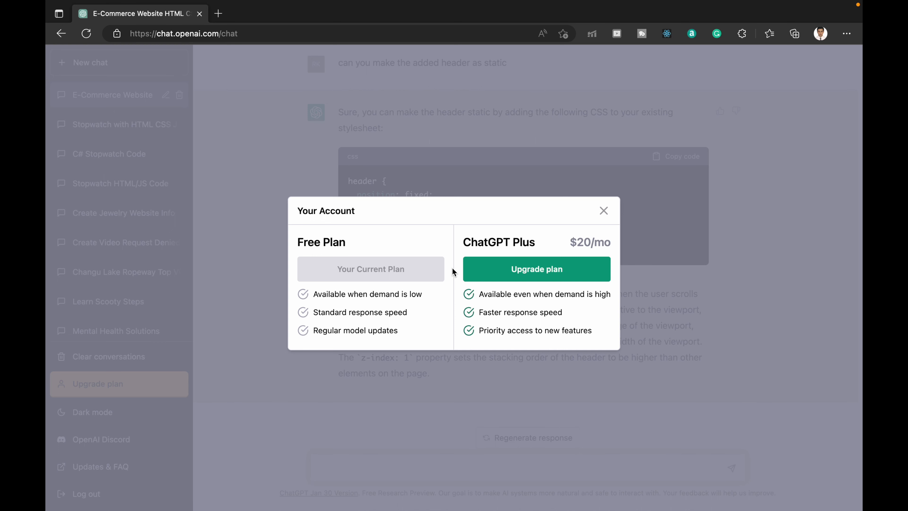
mouse_move(495, 297)
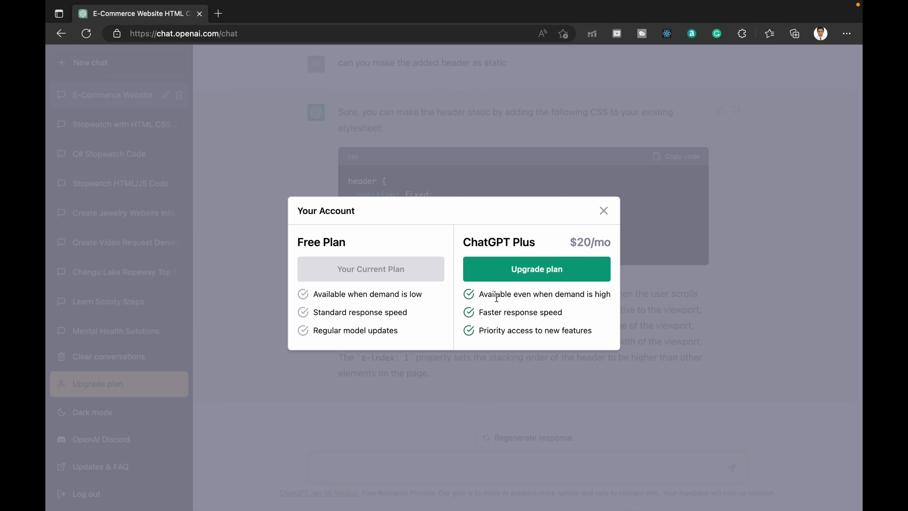
drag(497, 294, 612, 294)
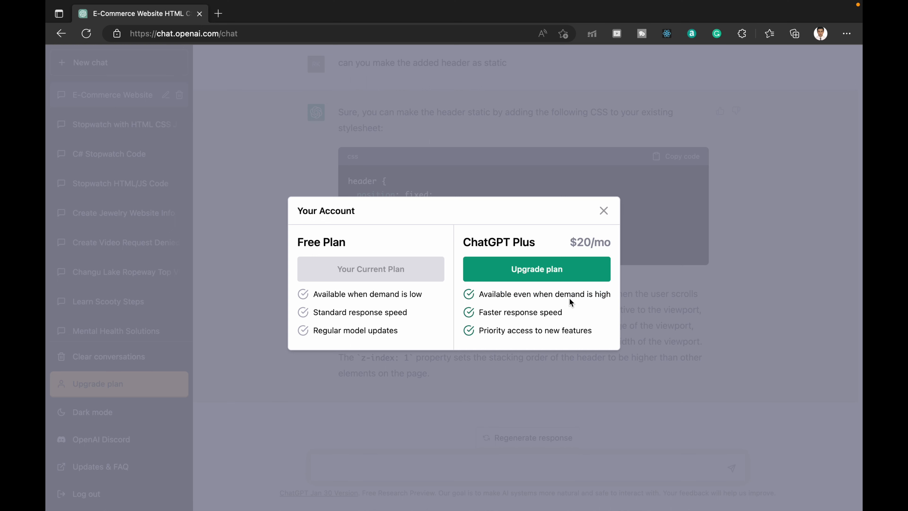
mouse_move(473, 307)
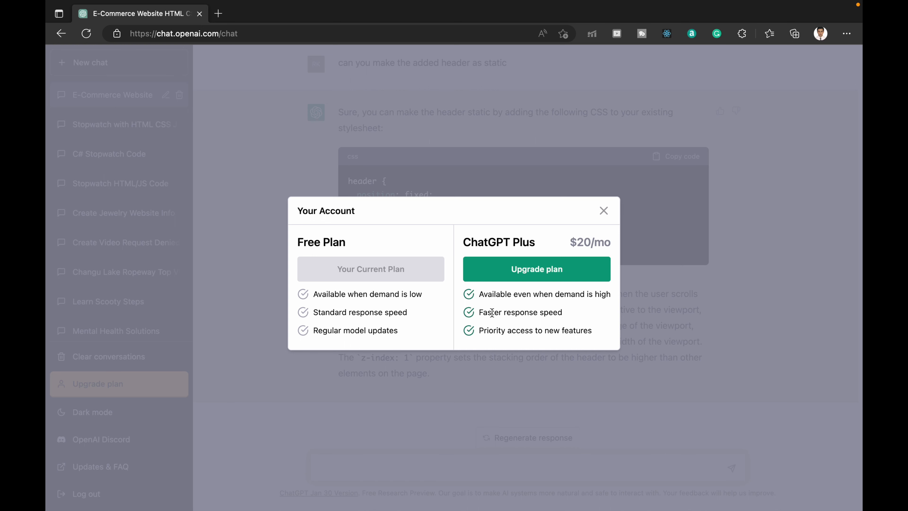
double_click(520, 312)
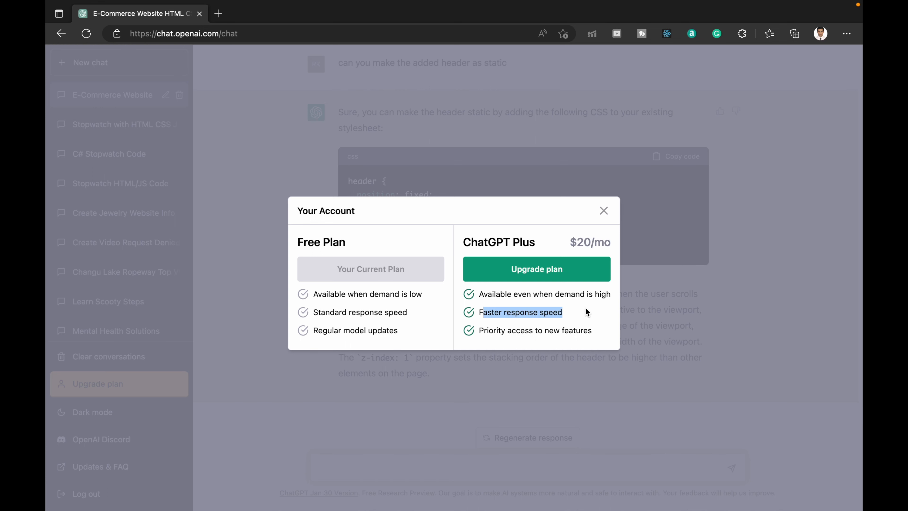
mouse_move(574, 315)
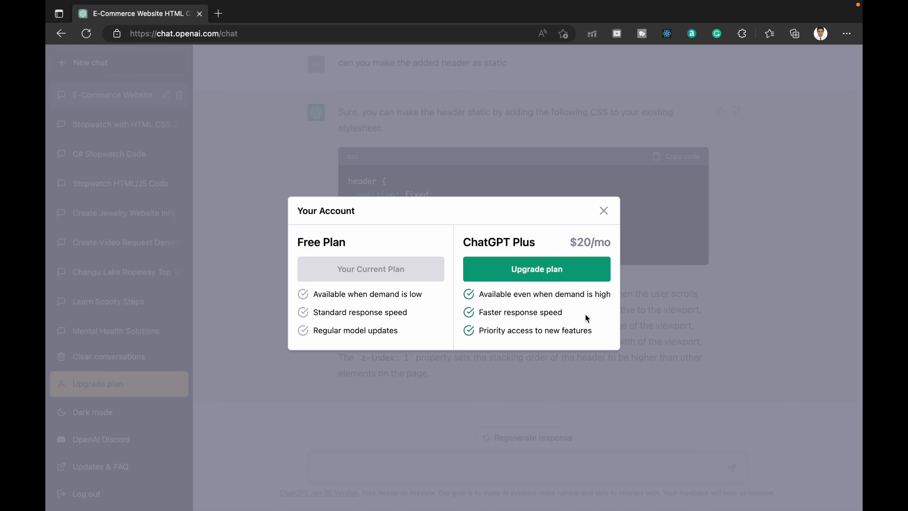
mouse_move(558, 330)
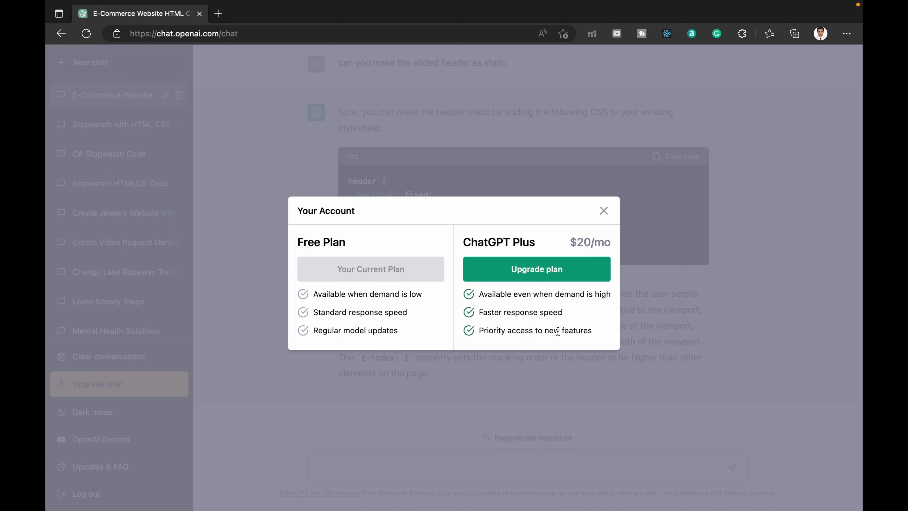
drag(503, 330, 592, 330)
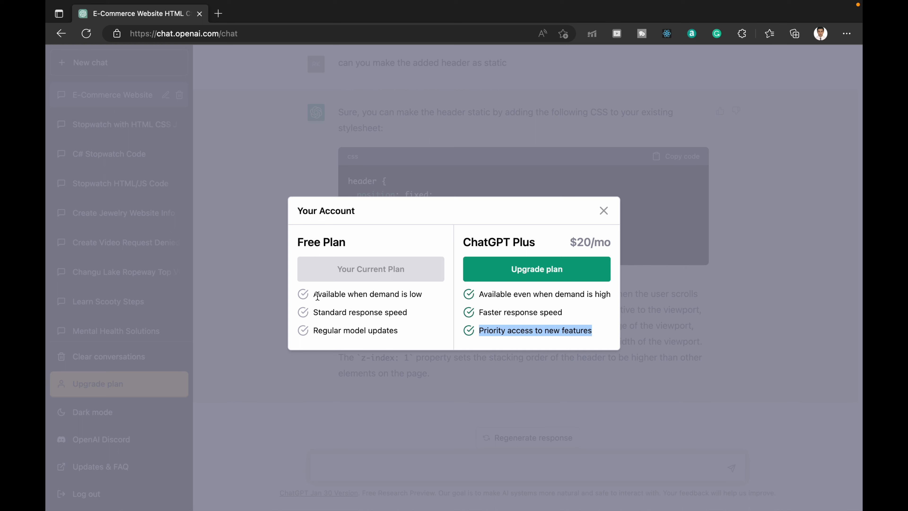
drag(315, 294, 422, 293)
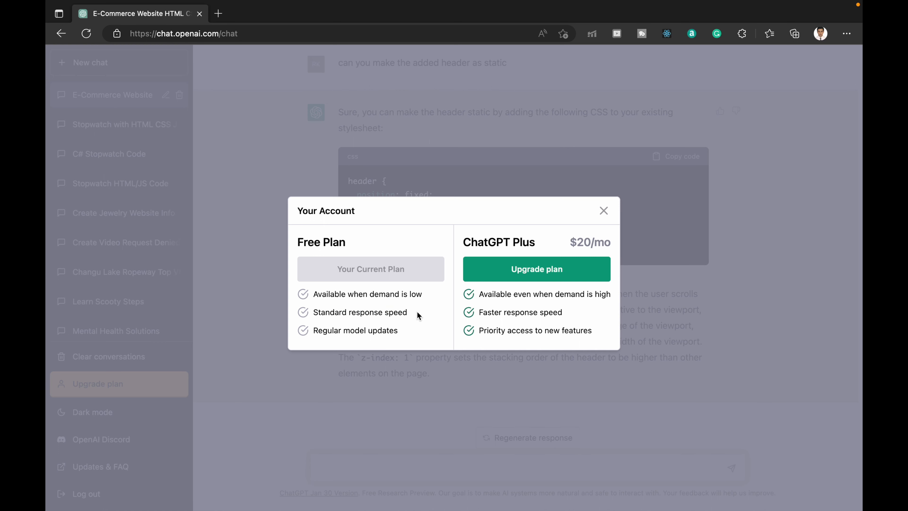
mouse_move(316, 331)
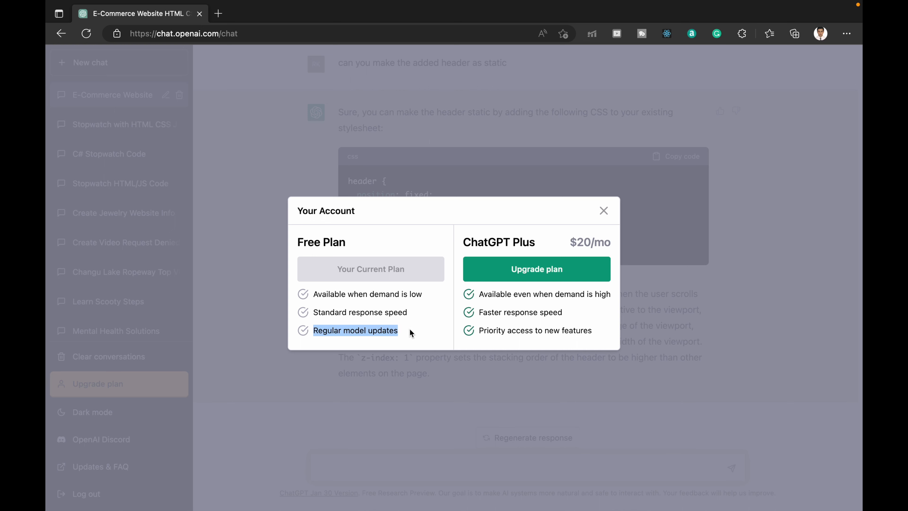
mouse_move(441, 312)
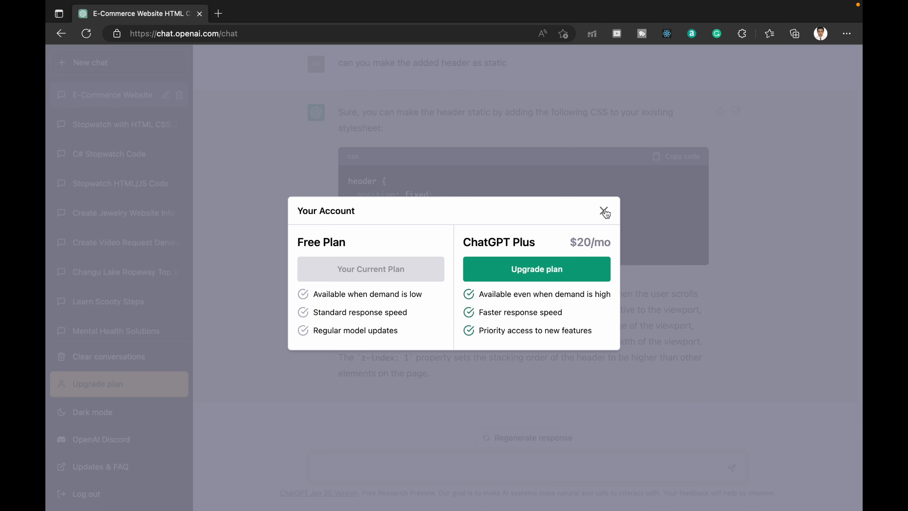
Dismiss the Your Account dialog to return to the static-header CSS conversation.
click(605, 212)
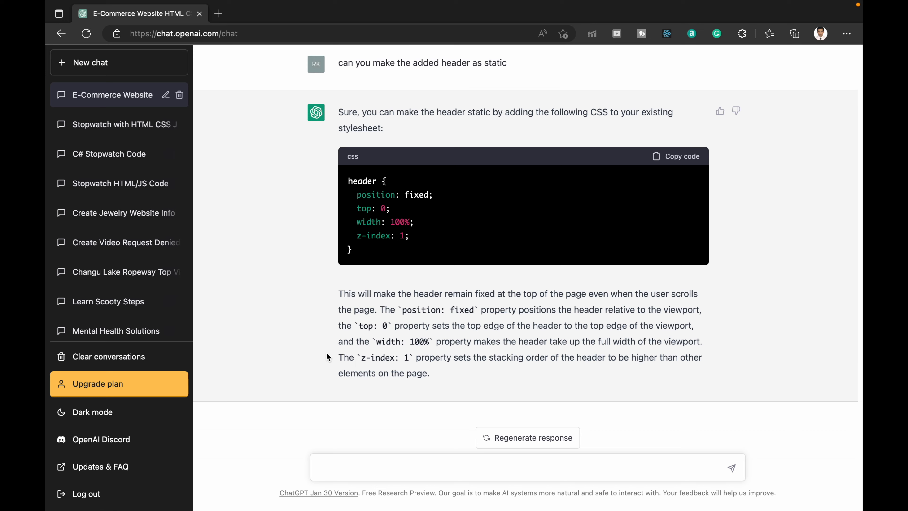
mouse_move(318, 350)
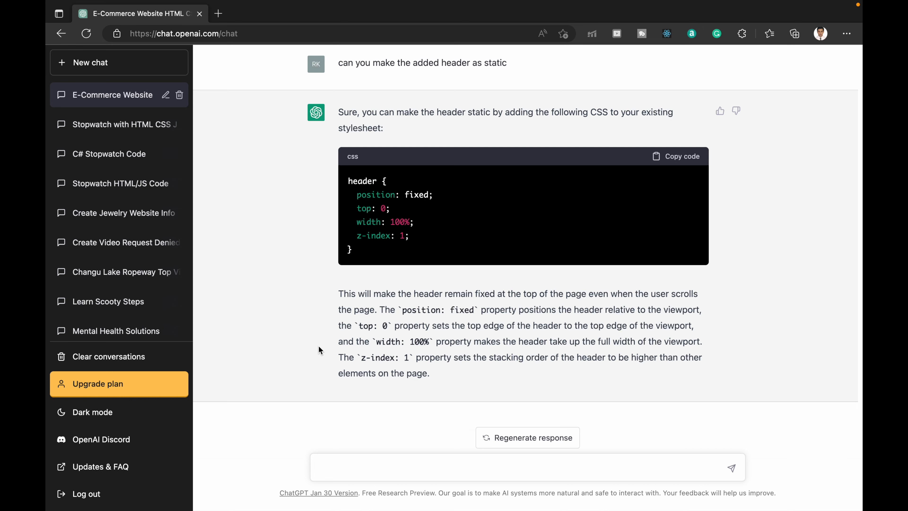
mouse_move(466, 294)
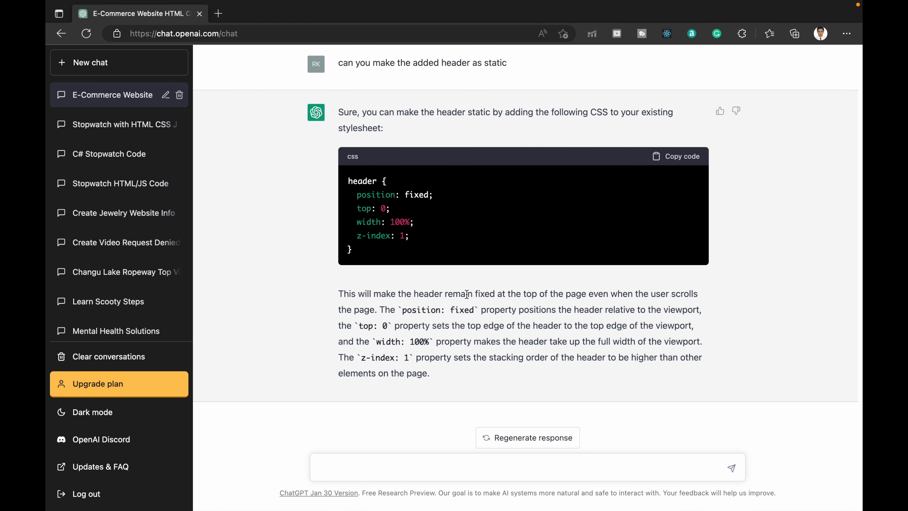
mouse_move(483, 291)
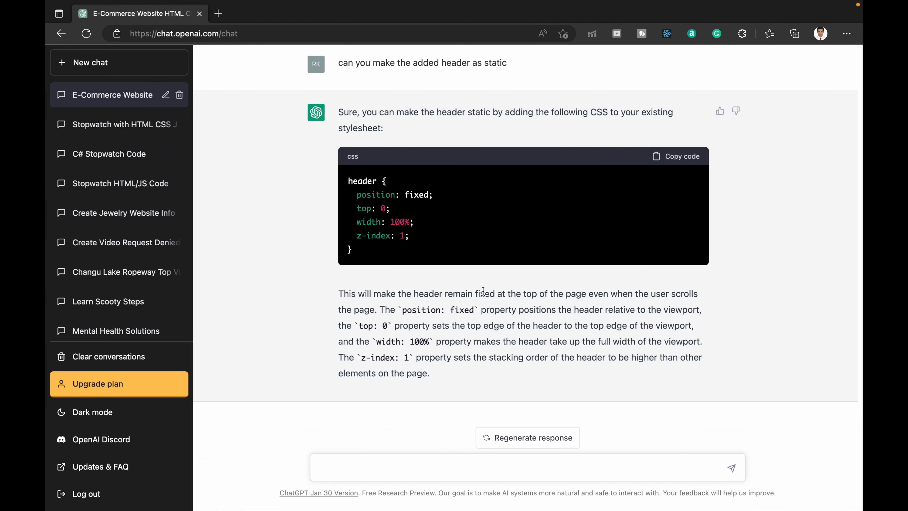
Load bing.com in a new Edge tab, showing the 'Ask me anything' search box.
click(354, 14)
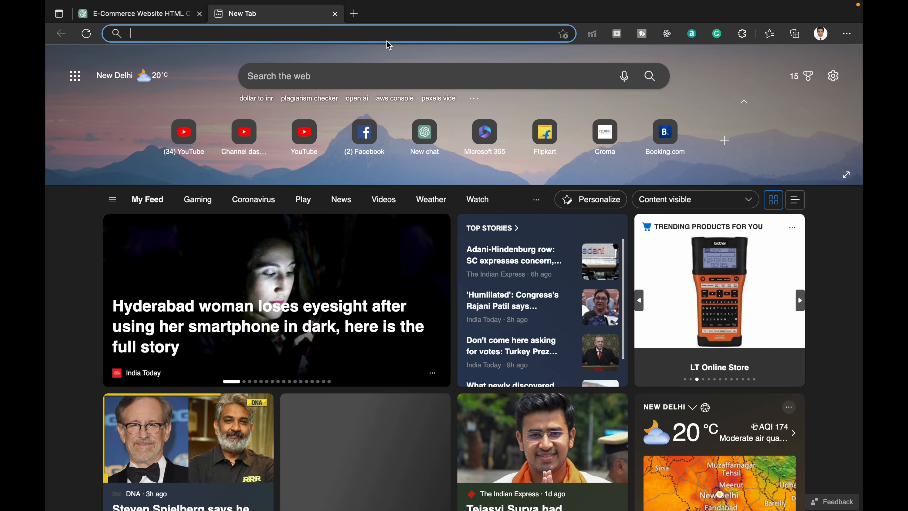
text(bing.com)
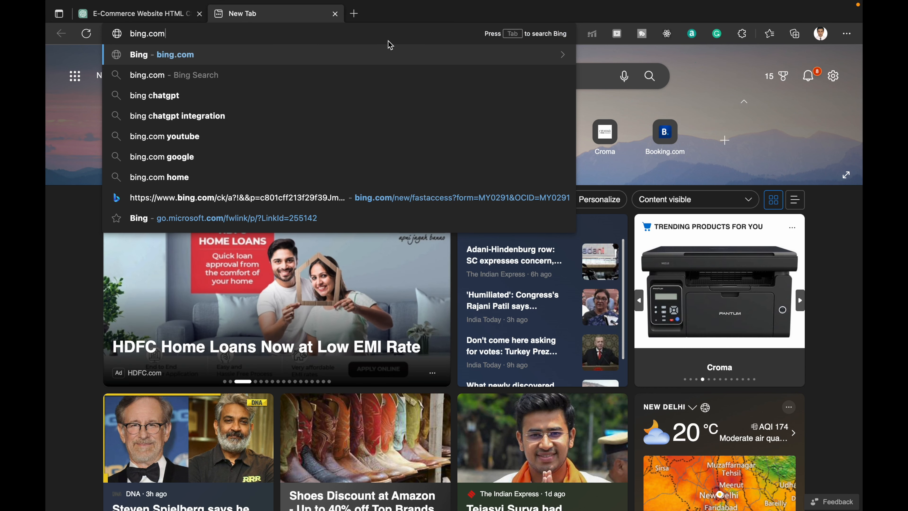
key(Enter)
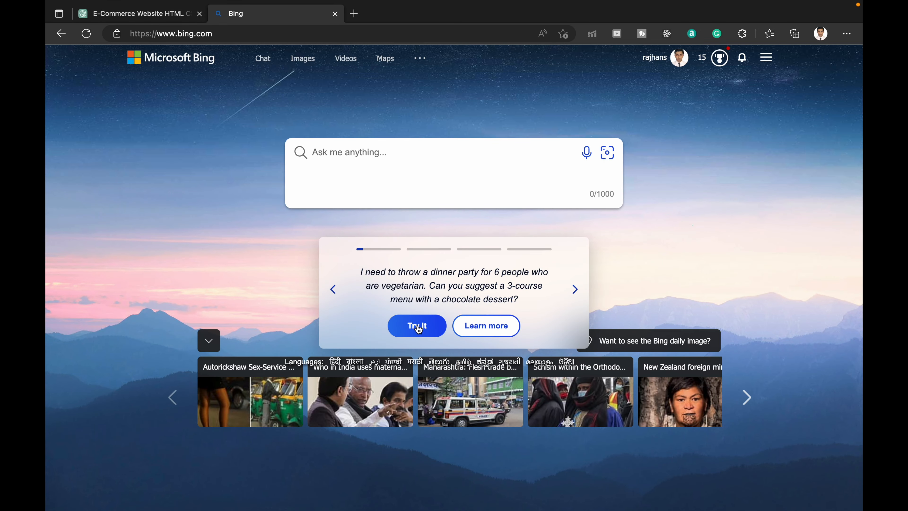
Run the vegetarian dinner-party sample, highlight the waitlist notice, then return to the ChatGPT tab.
click(416, 325)
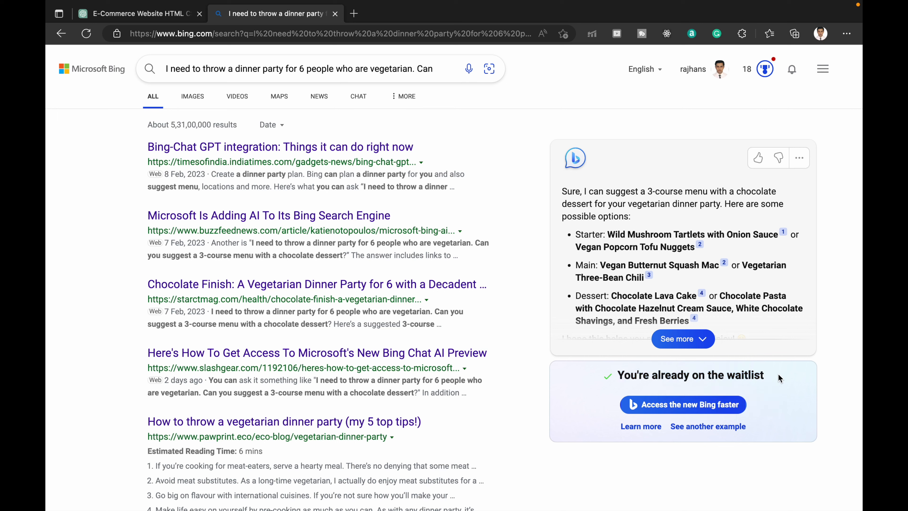
mouse_move(721, 73)
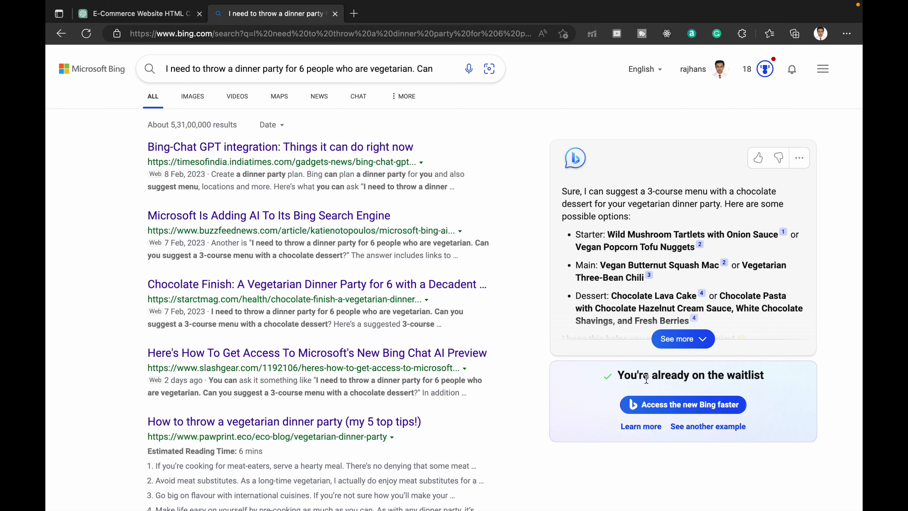
double_click(665, 374)
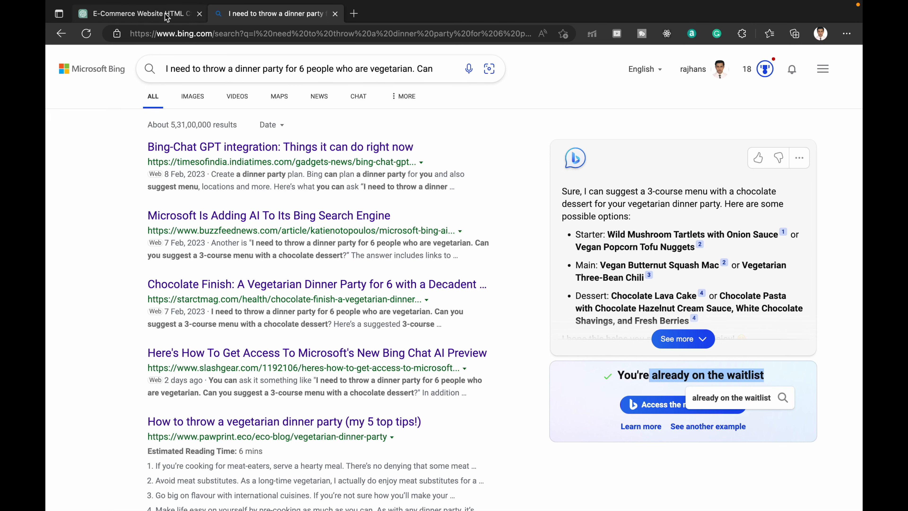
click(133, 13)
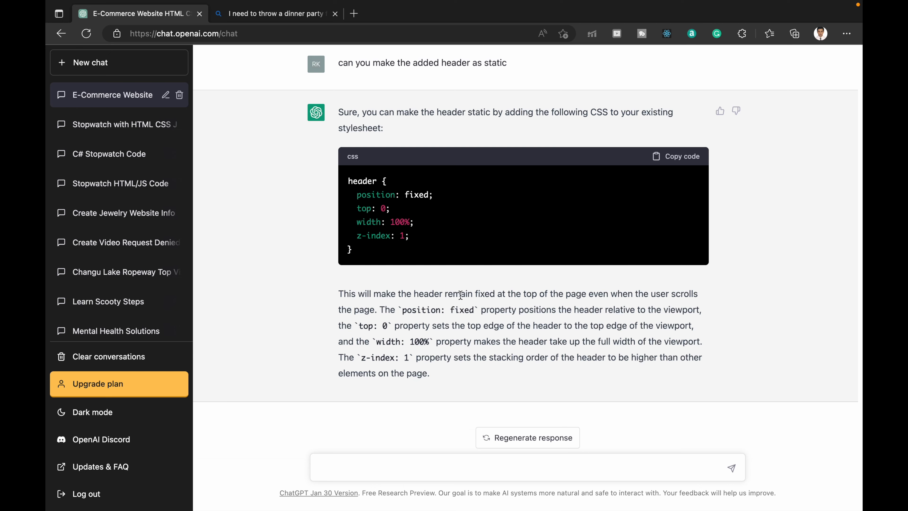
mouse_move(467, 286)
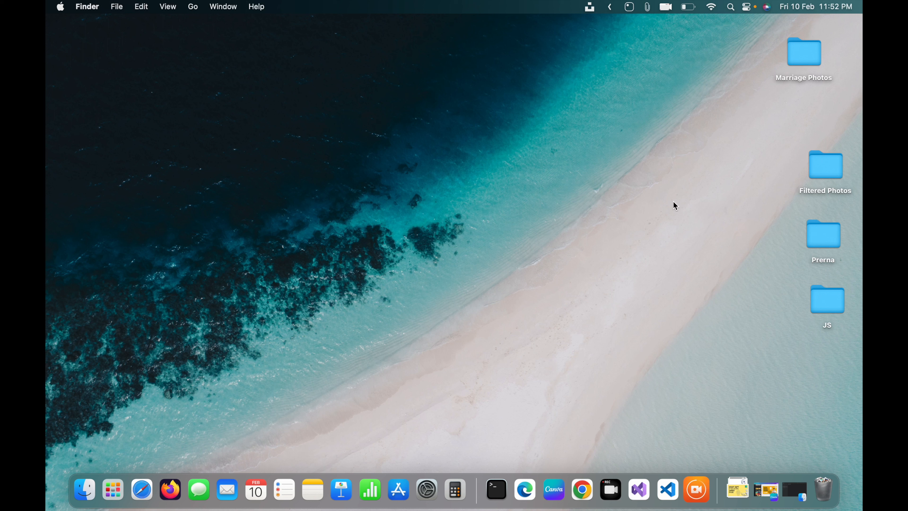
mouse_move(678, 239)
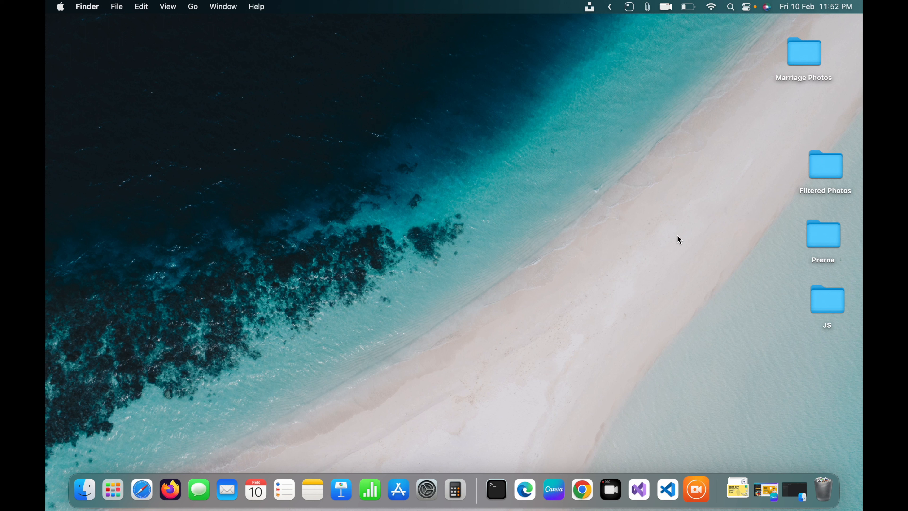